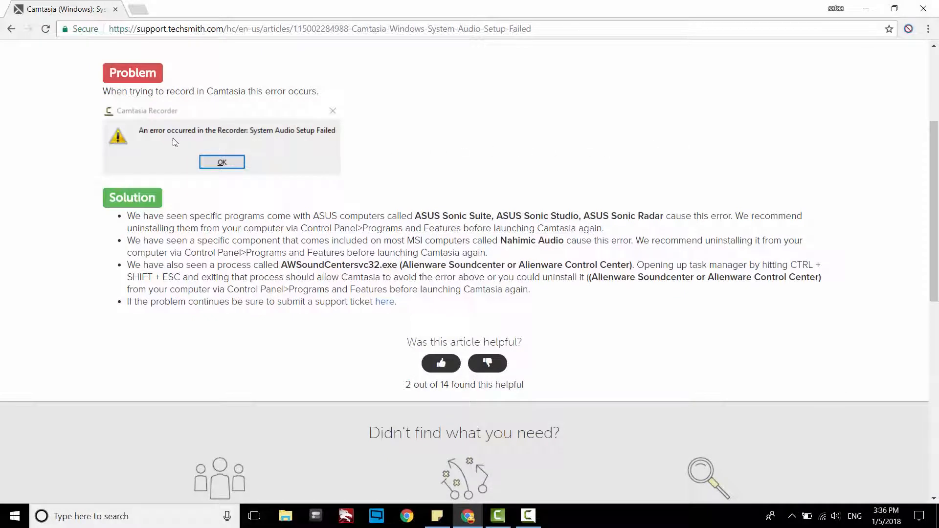
{"action": "mouse_move", "coordinate": [231, 141]}
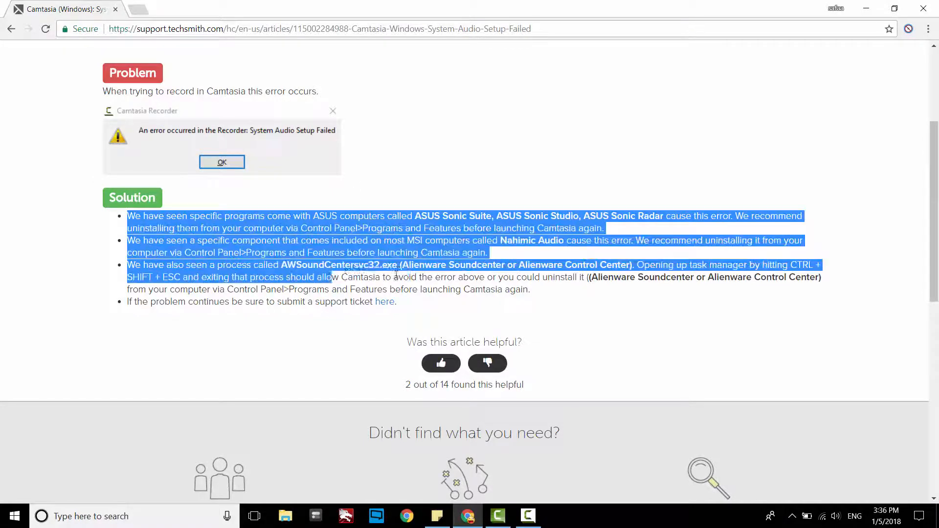
Step: Review the support article, highlighting ASUS, Alienware and Nahimic Audio as affected systems
{"action": "left_click", "coordinate": [593, 310]}
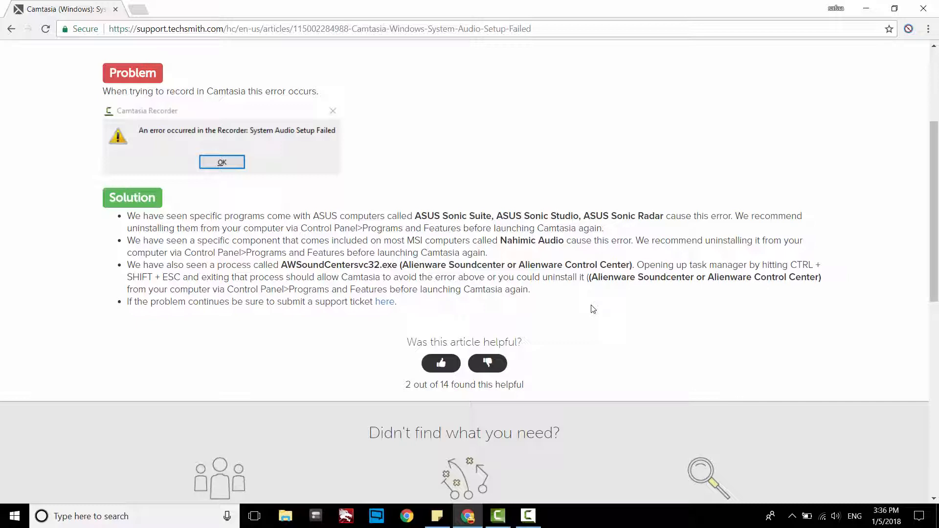
{"action": "mouse_move", "coordinate": [591, 296]}
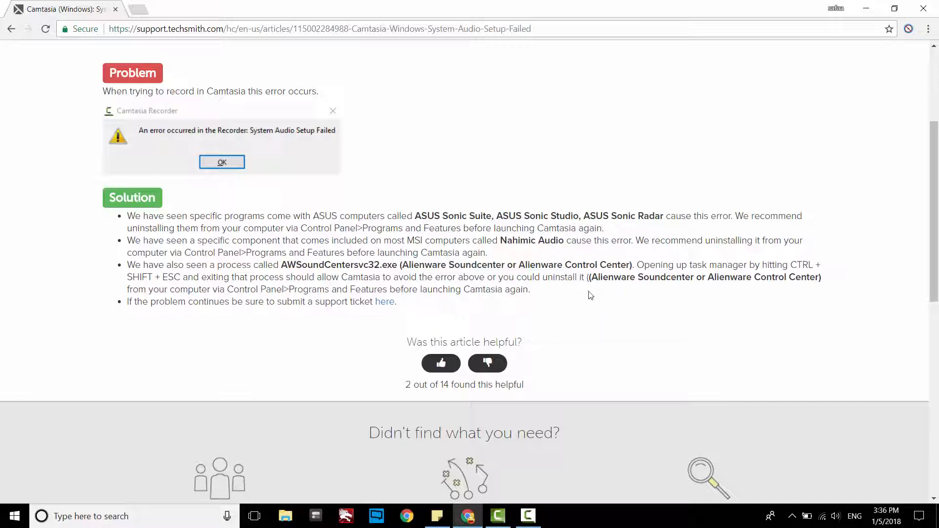
{"action": "double_click", "coordinate": [428, 216]}
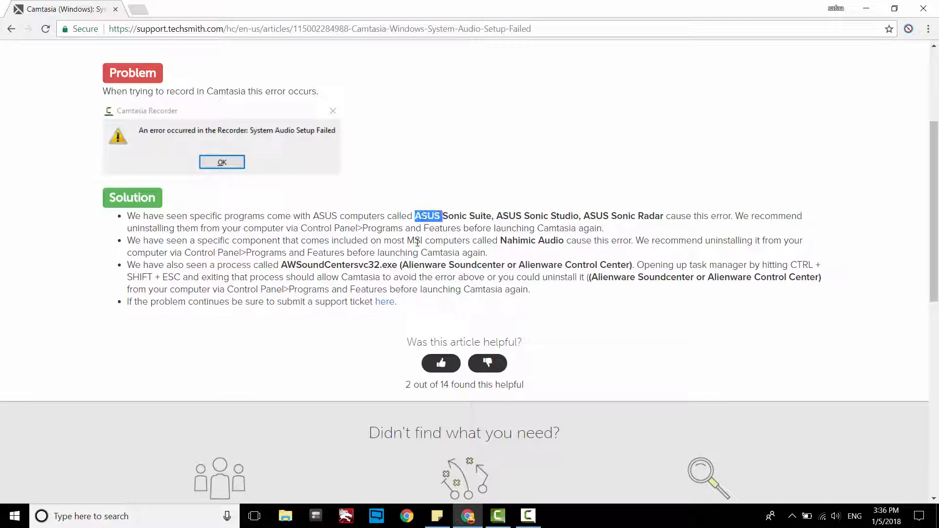
{"action": "double_click", "coordinate": [424, 264]}
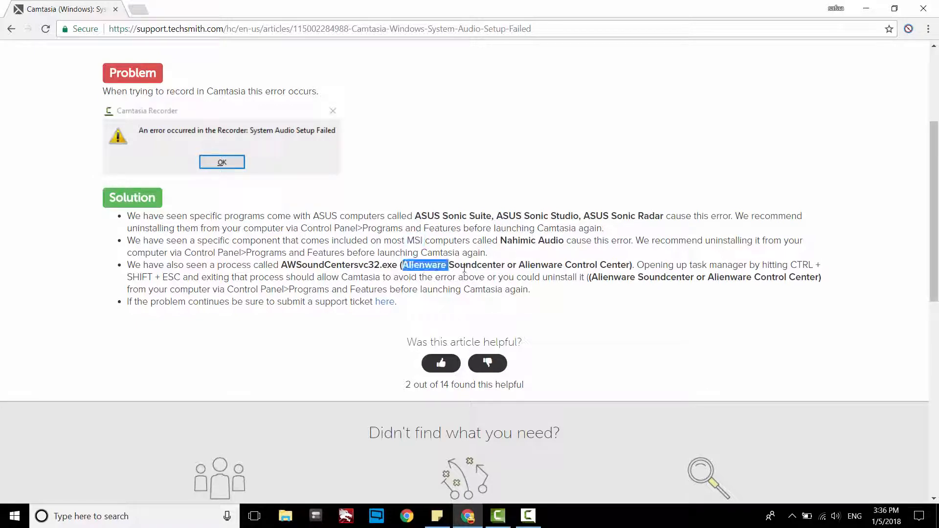
{"action": "mouse_move", "coordinate": [571, 251]}
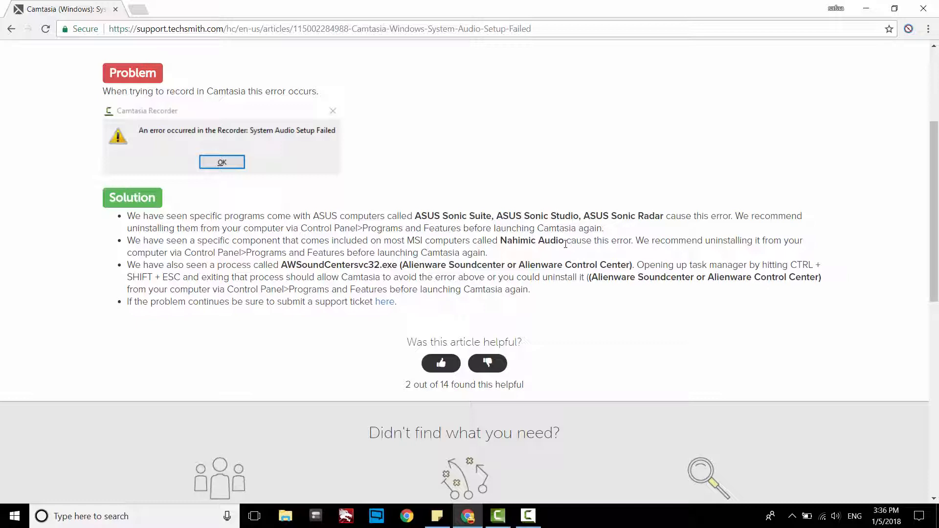
{"action": "mouse_move", "coordinate": [482, 242]}
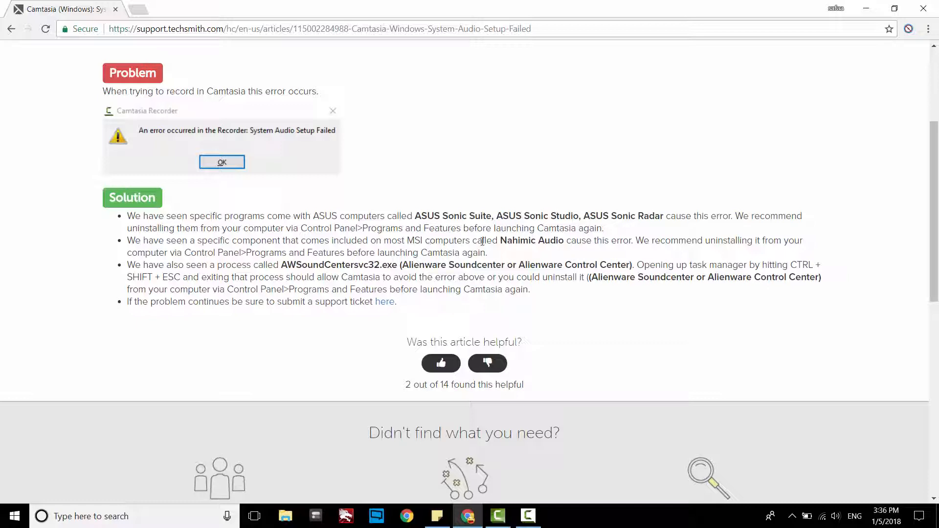
{"action": "double_click", "coordinate": [526, 240]}
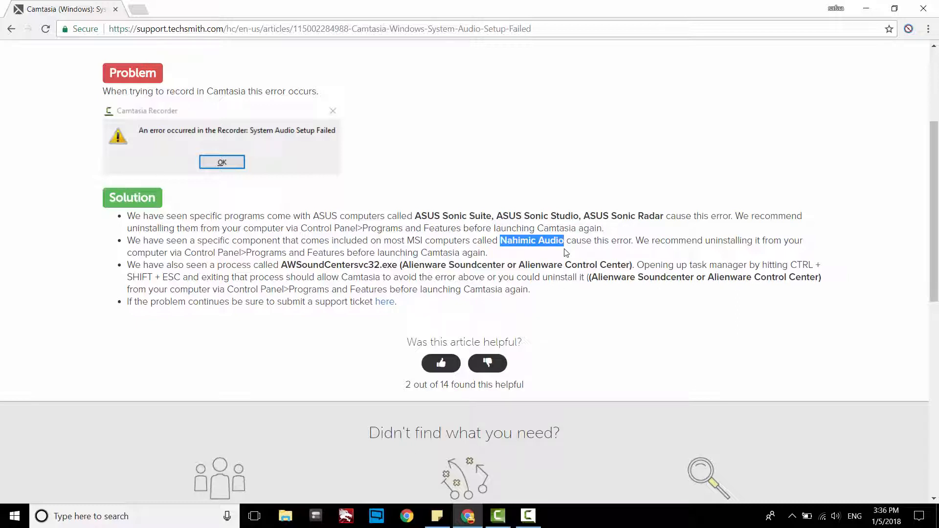
{"action": "mouse_move", "coordinate": [612, 269]}
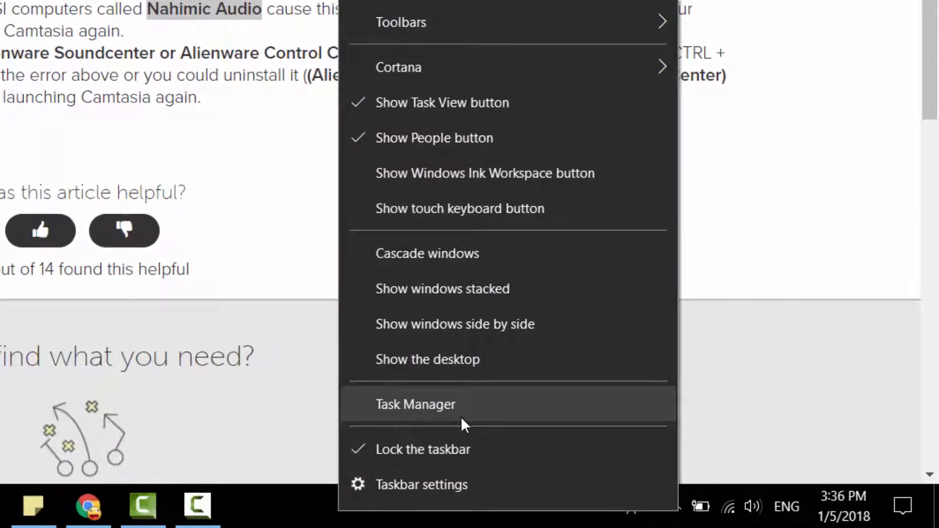
Step: Launch Task Manager from the taskbar
{"action": "left_click", "coordinate": [415, 405]}
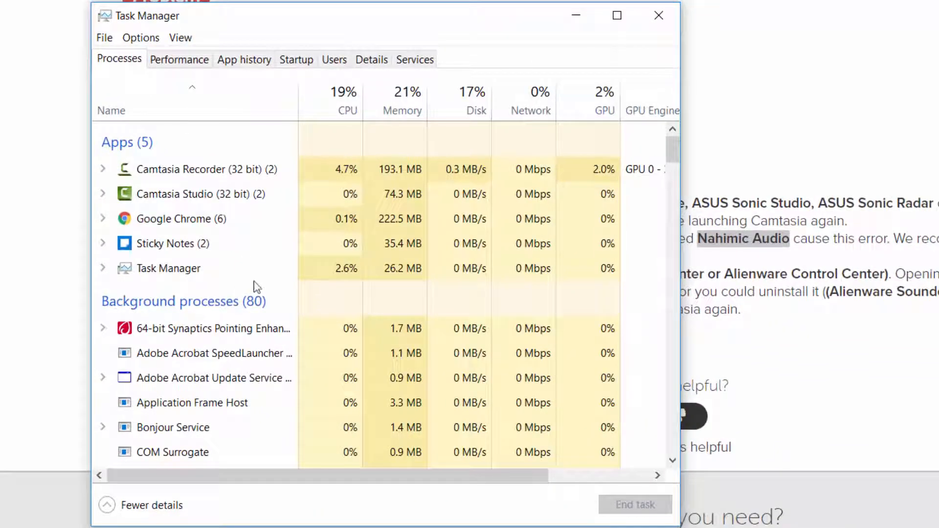
Step: End the NahimicMSISvc32.exe background process and close Task Manager
{"action": "scroll", "scroll_direction": "down", "scroll_amount": 3}
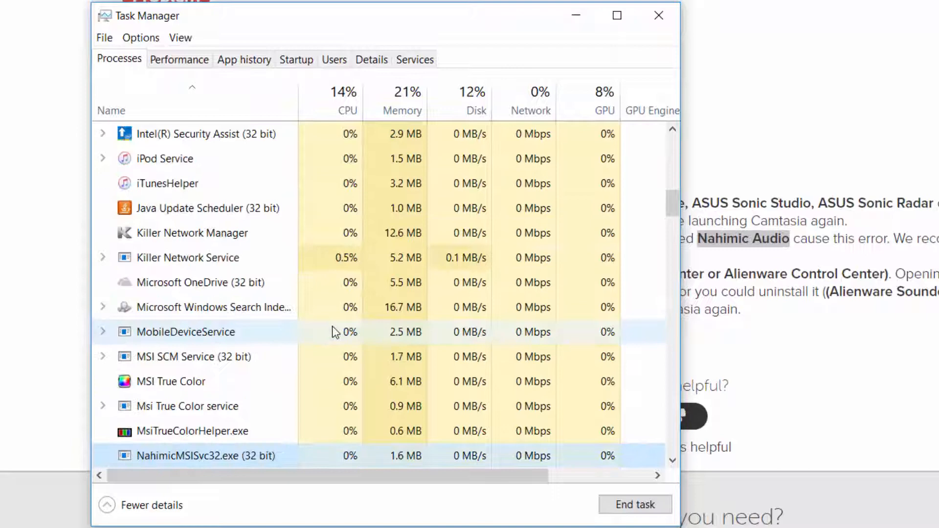
{"action": "scroll", "scroll_direction": "down", "scroll_amount": 3}
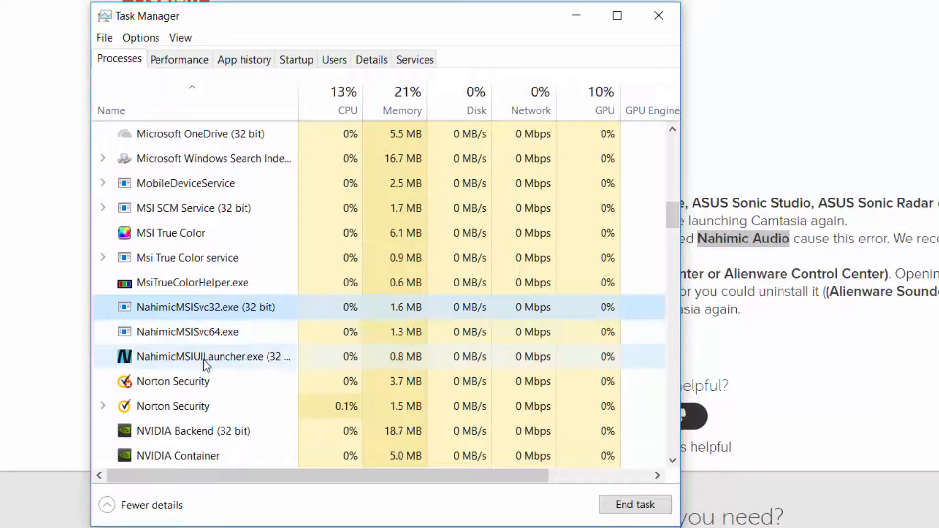
{"action": "right_click", "coordinate": [186, 307]}
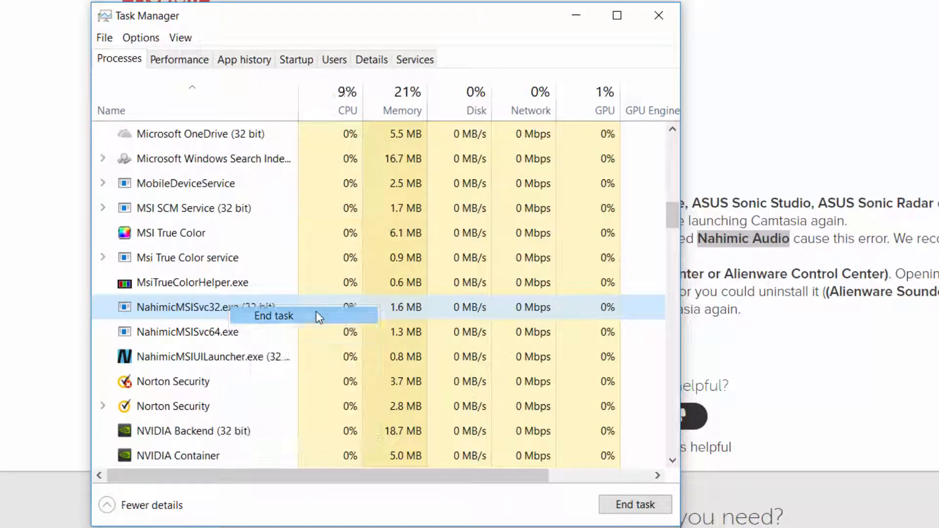
{"action": "left_click", "coordinate": [273, 316]}
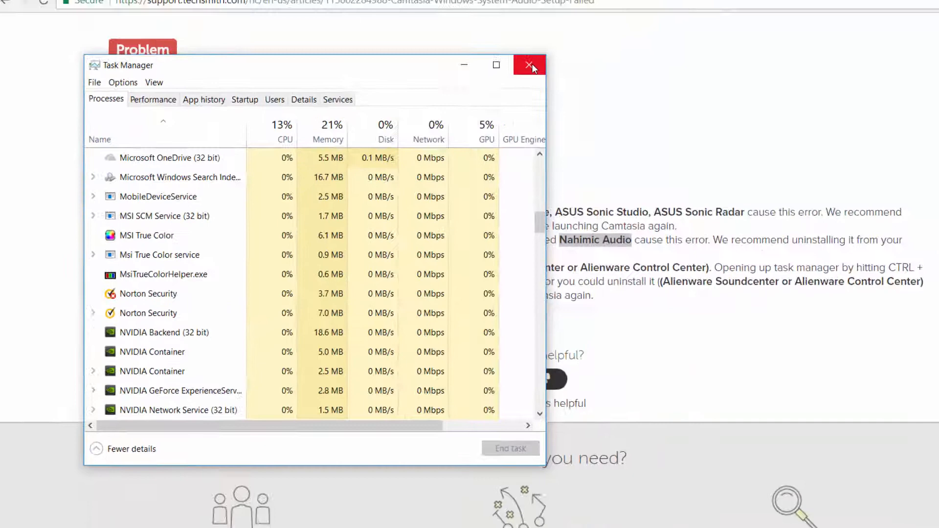
{"action": "left_click", "coordinate": [529, 65]}
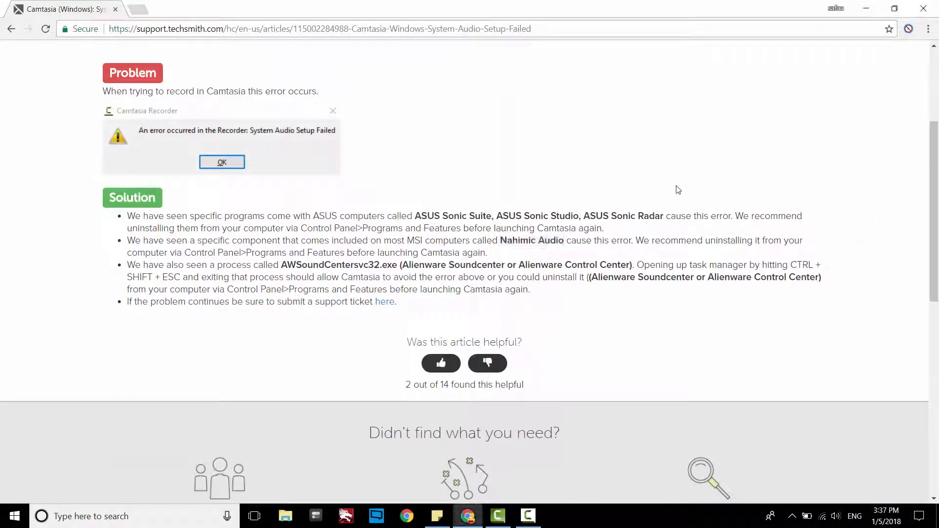
{"action": "mouse_move", "coordinate": [688, 195]}
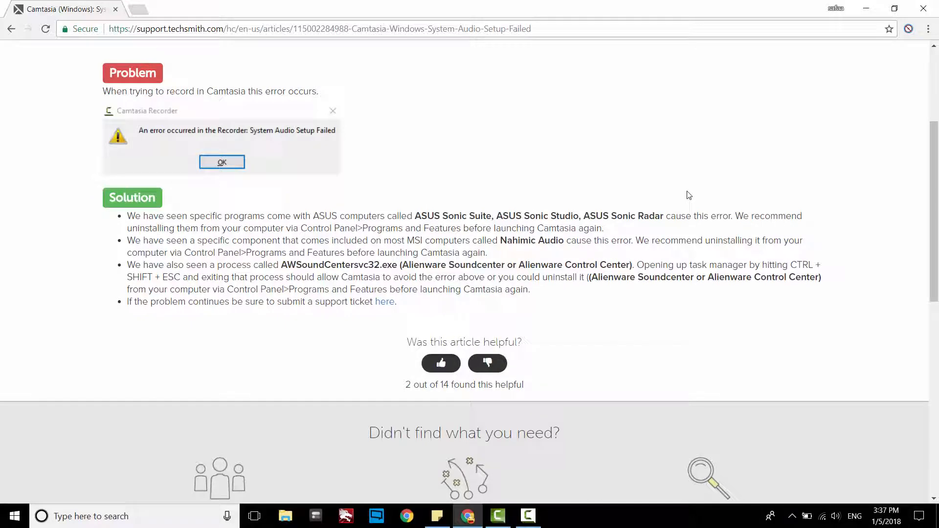